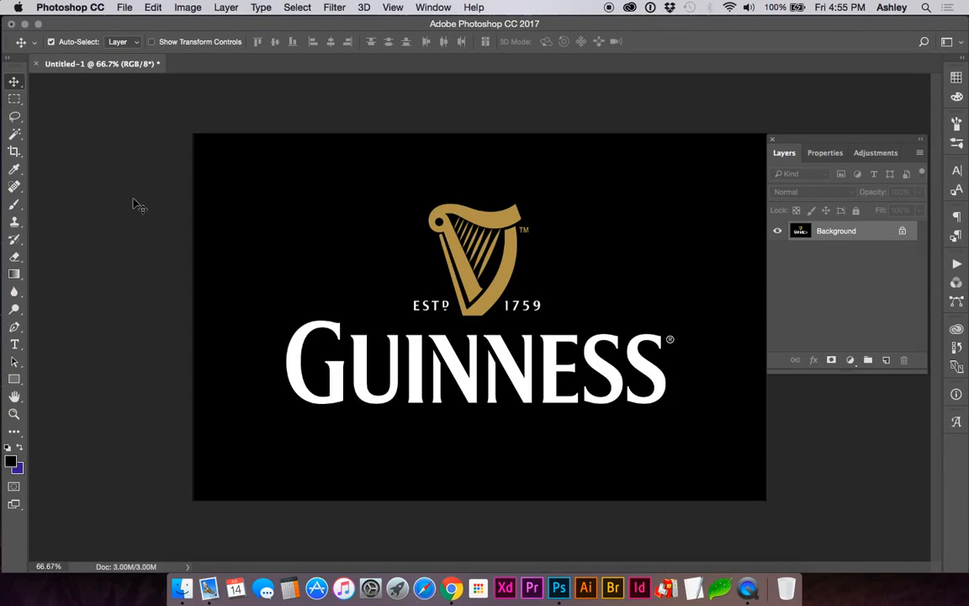
# - Magic-wand select the black background around the harp and lettering
pyautogui.click(14, 135)
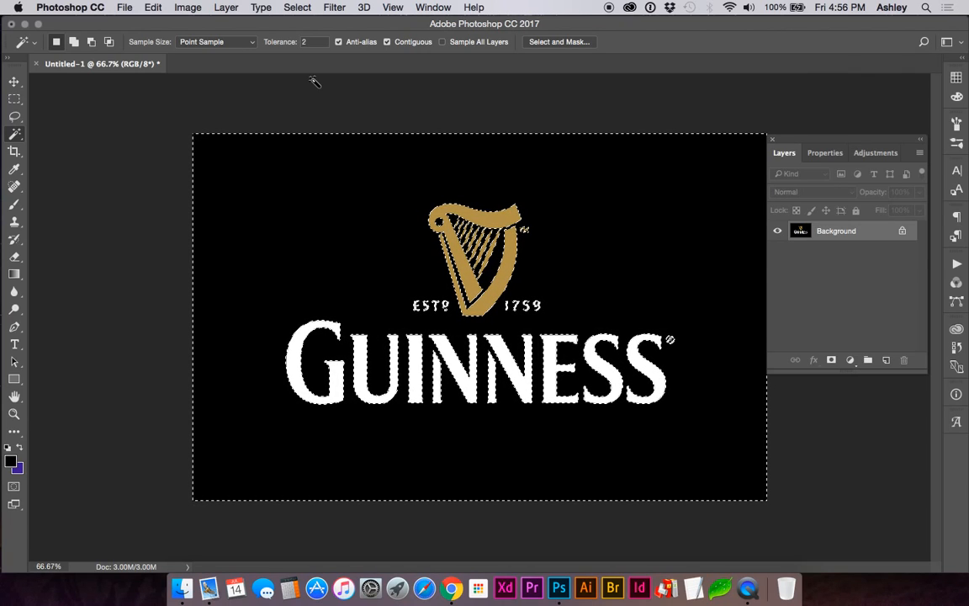
# - Invert the selection and add a layer mask to hide the black background
pyautogui.click(297, 7)
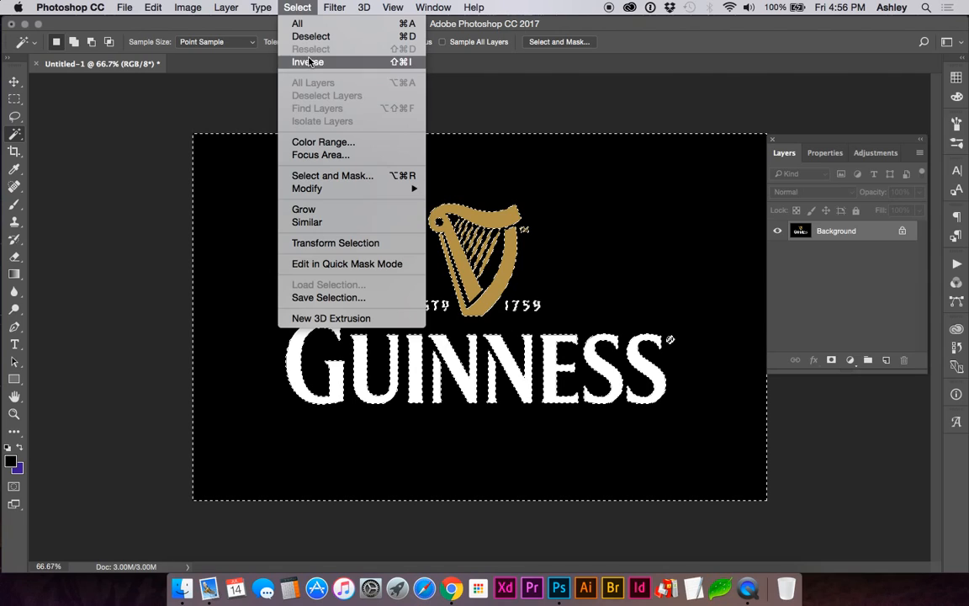
pyautogui.click(307, 61)
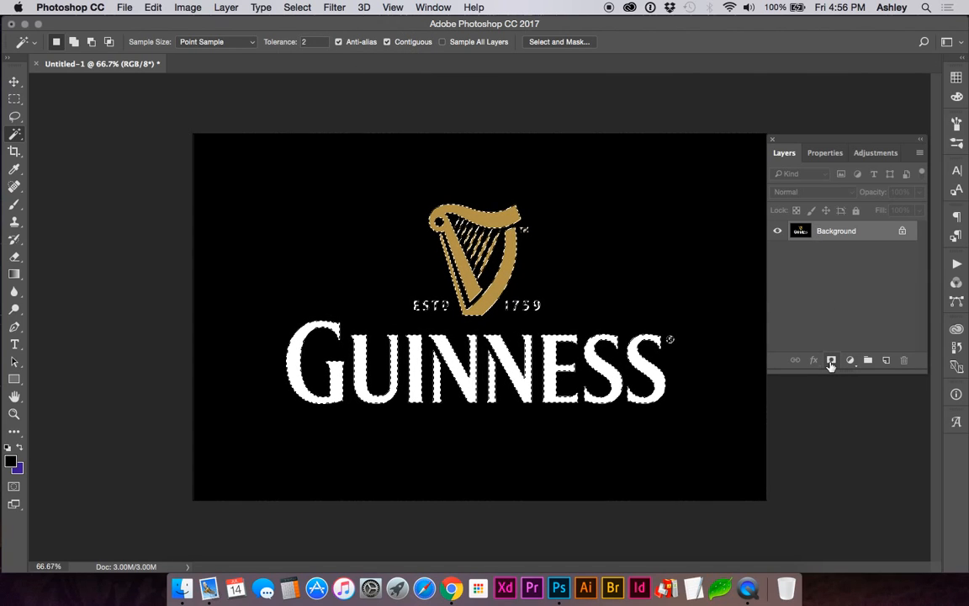
pyautogui.click(831, 360)
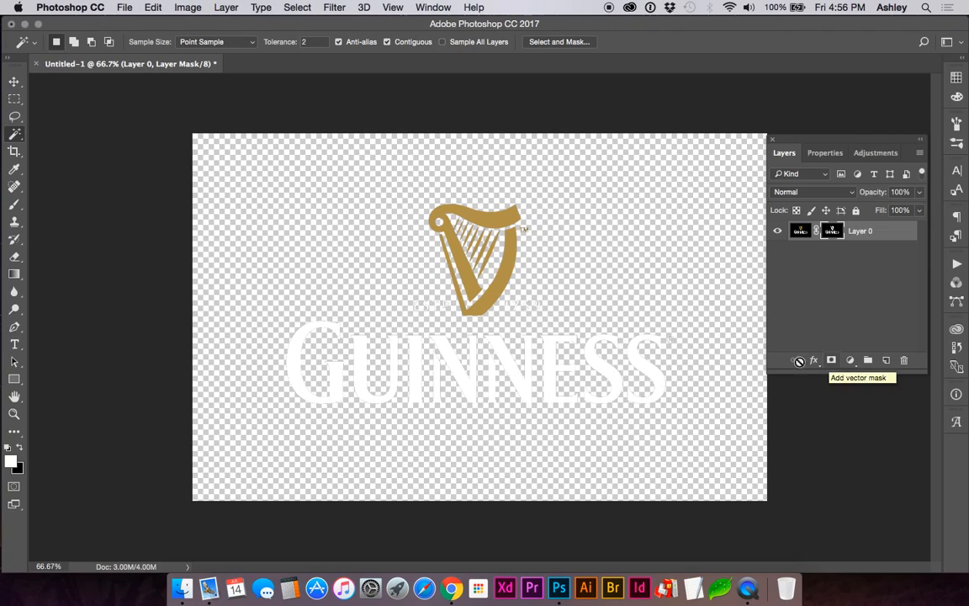
pyautogui.moveTo(571, 257)
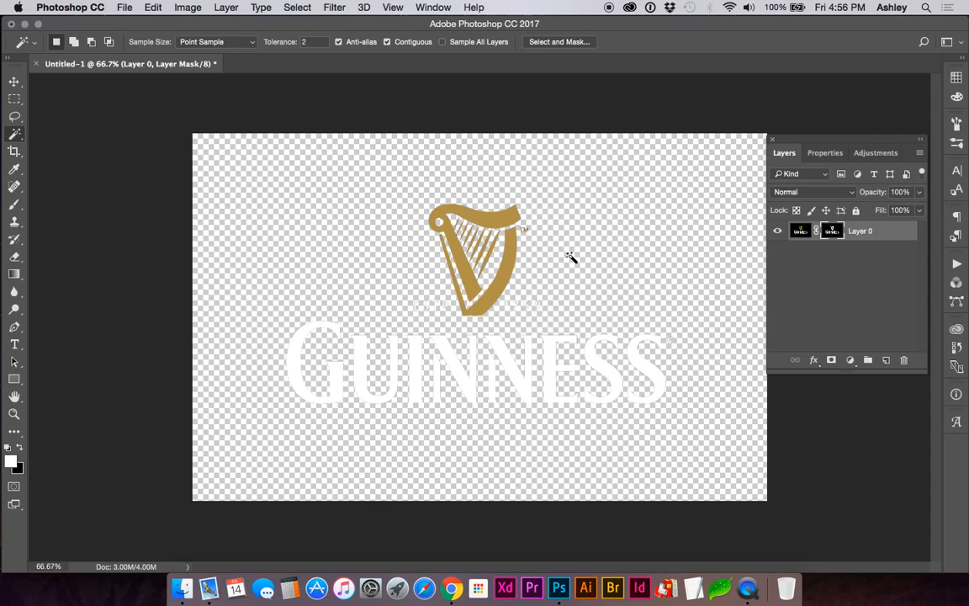
pyautogui.moveTo(871, 242)
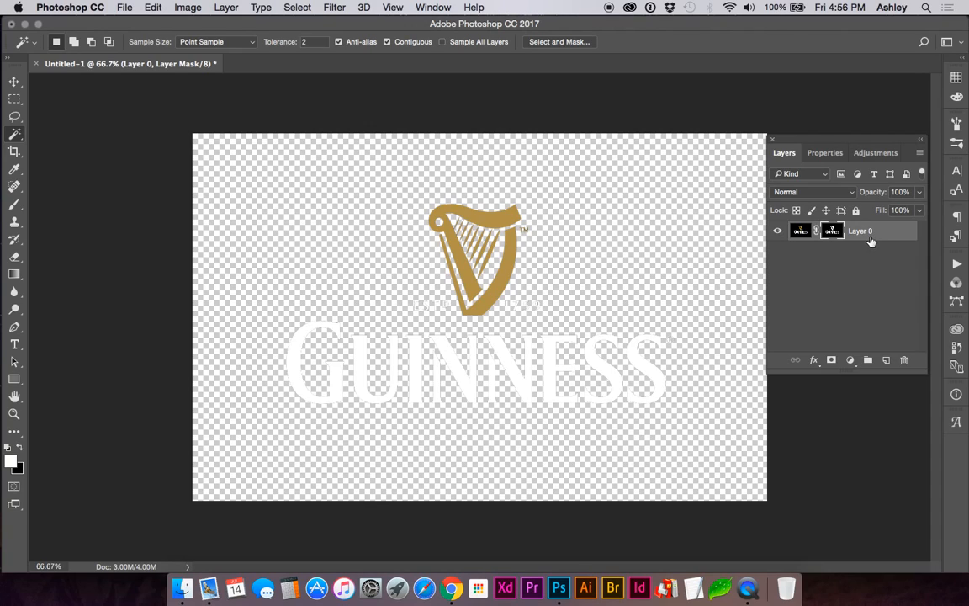
# - Apply the layer mask and add a Color Overlay layer effect
pyautogui.rightClick(860, 230)
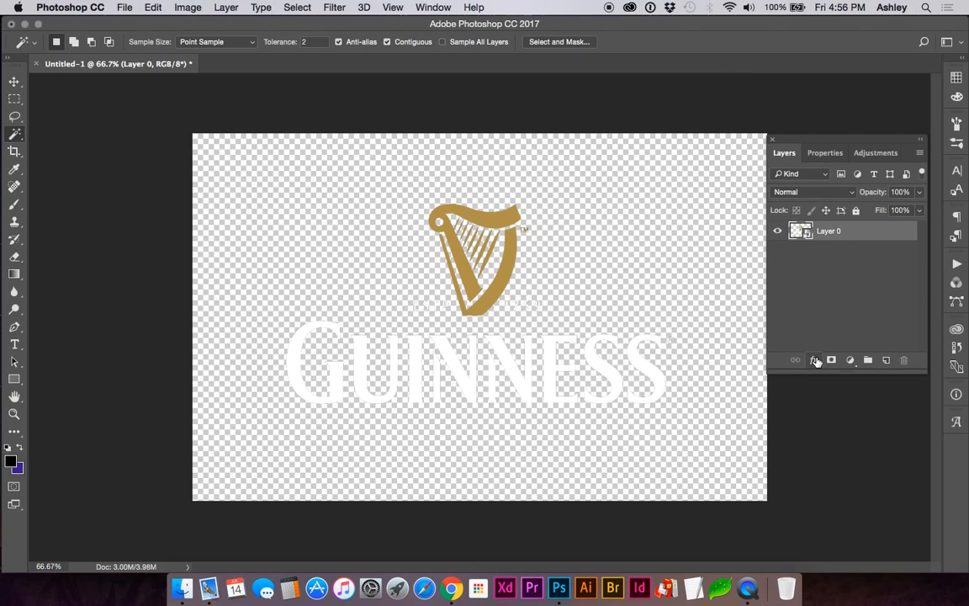
pyautogui.click(814, 360)
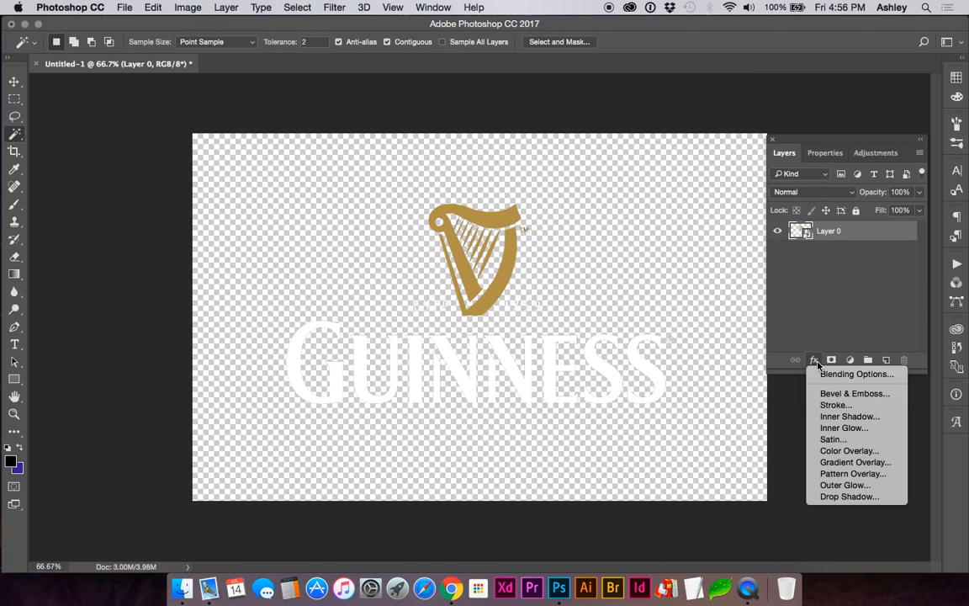
pyautogui.moveTo(849, 450)
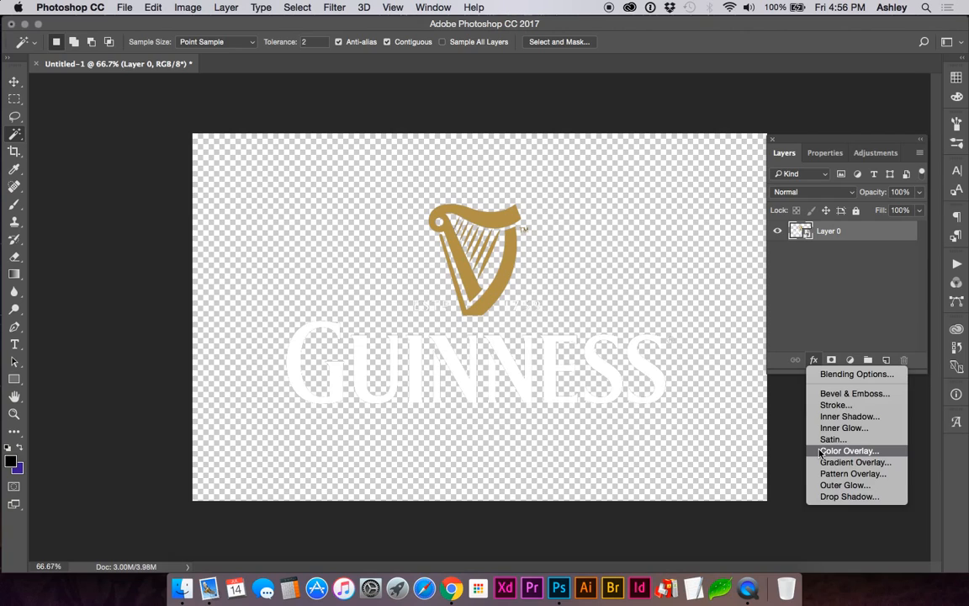
pyautogui.click(848, 450)
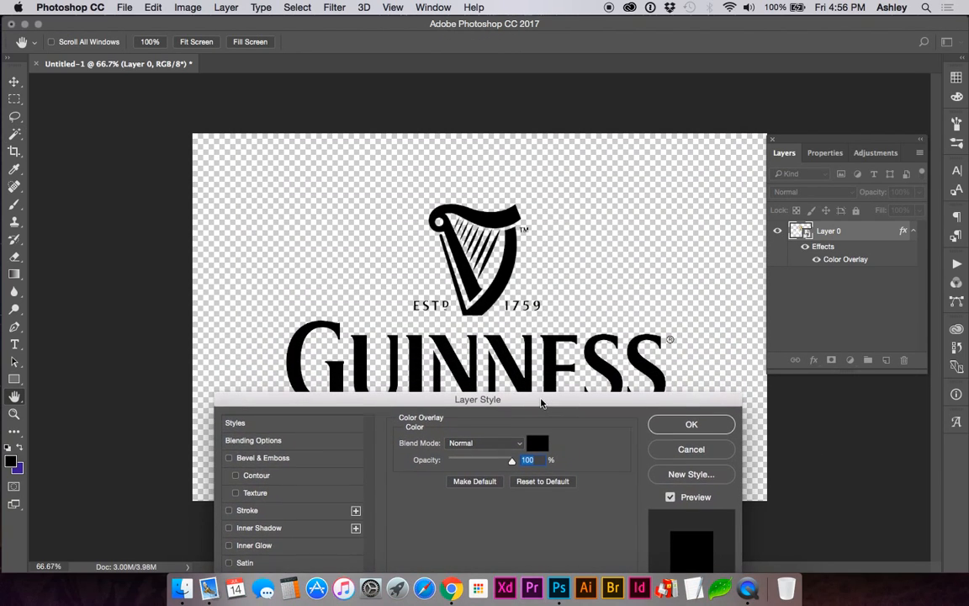
# - Set the Color Overlay colour to dark gray
pyautogui.click(537, 443)
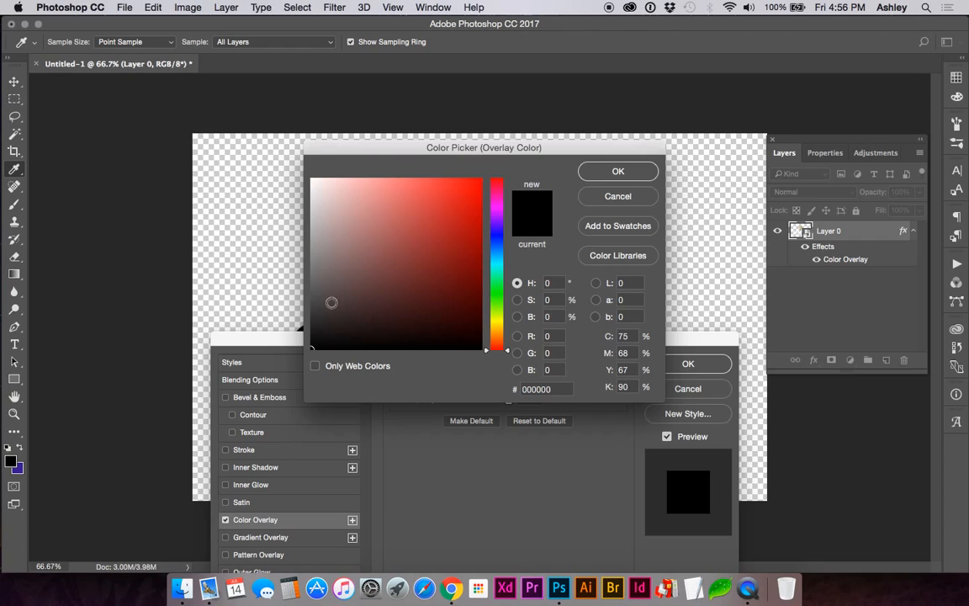
pyautogui.click(311, 303)
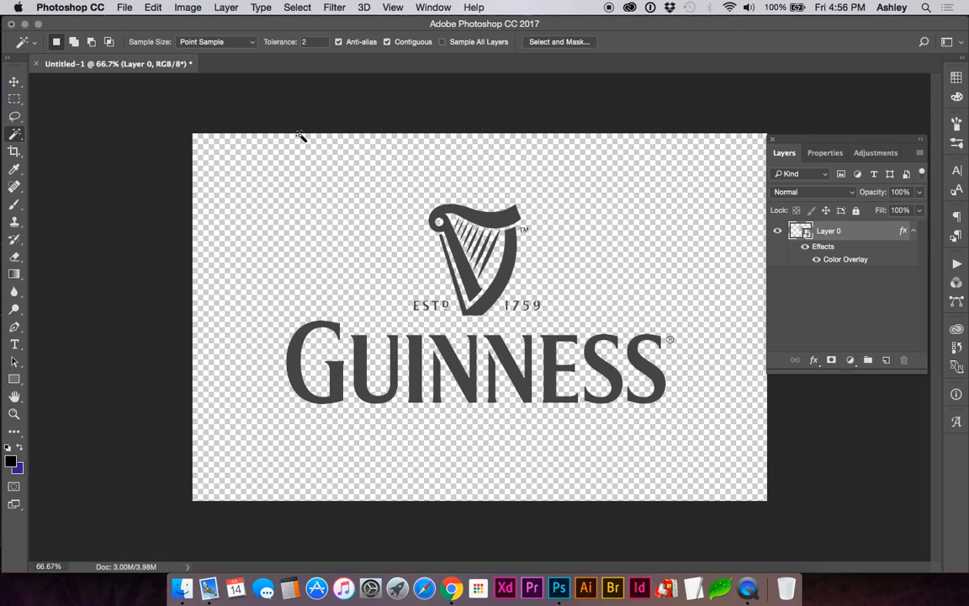
# - Open the File menu to begin the Save for Web export
pyautogui.click(123, 7)
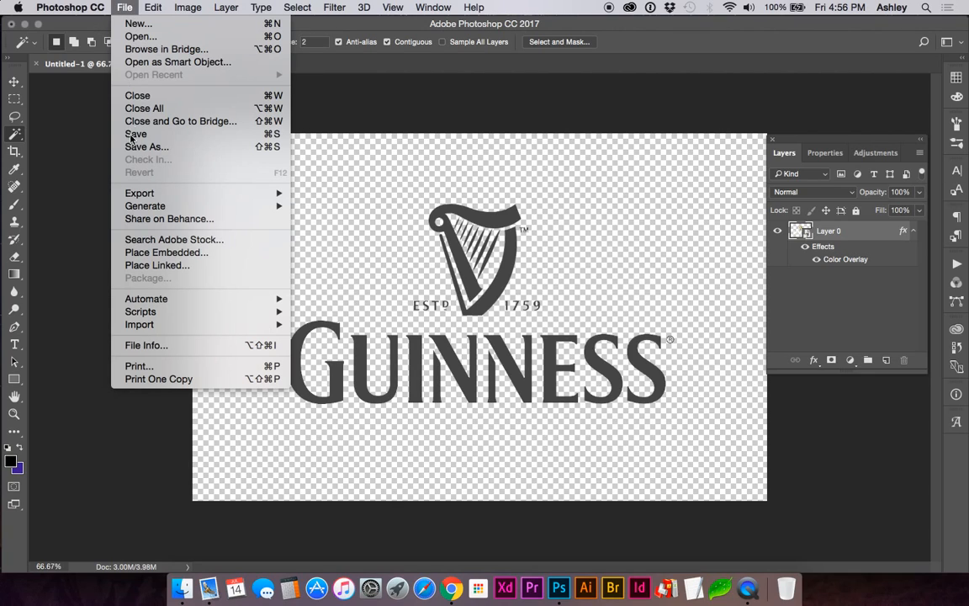
pyautogui.moveTo(144, 205)
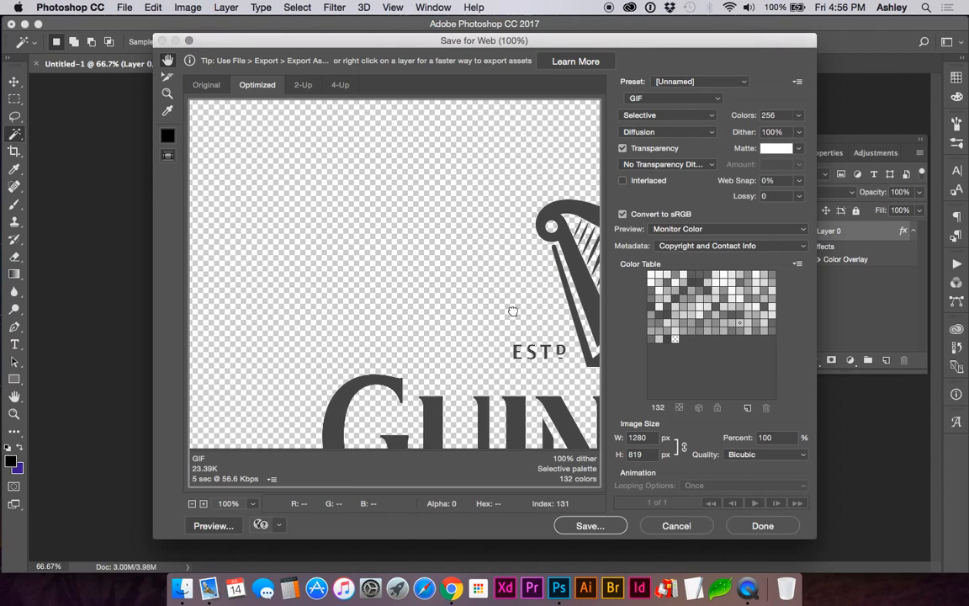
# - Switch the export format from GIF to PNG-24 and select the width field
pyautogui.click(673, 98)
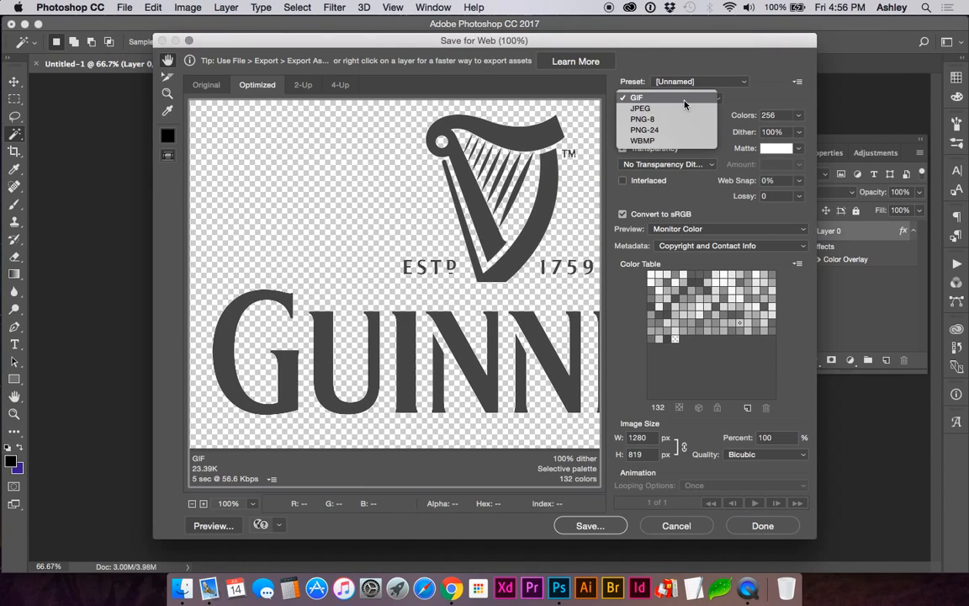
pyautogui.click(644, 129)
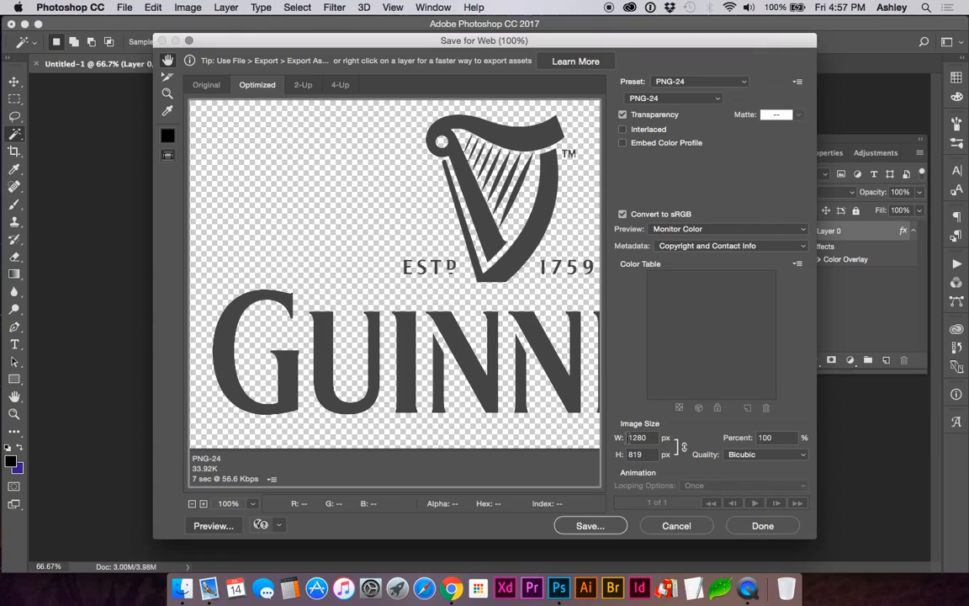
pyautogui.tripleClick(639, 437)
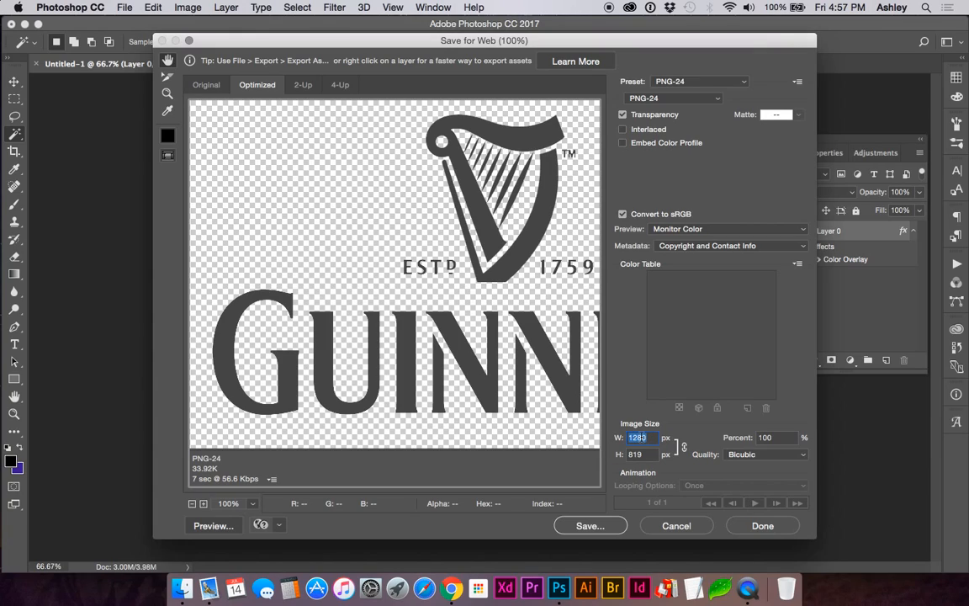